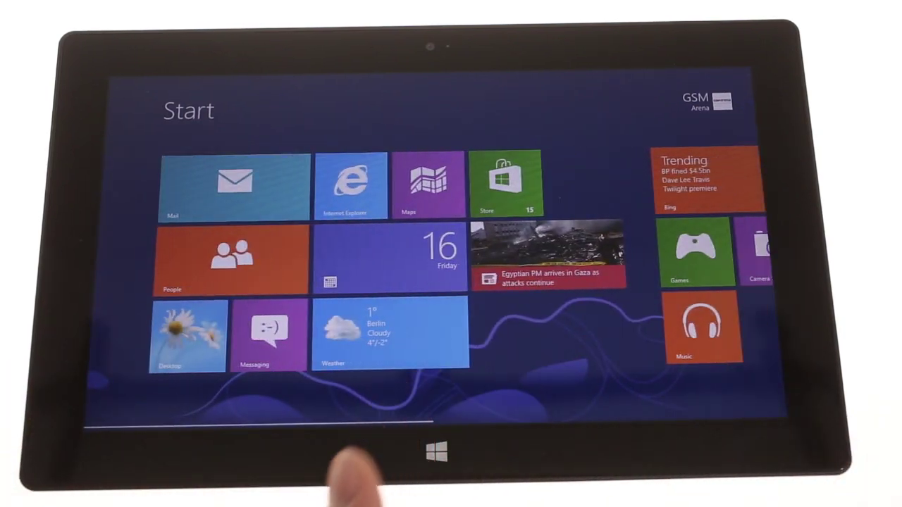
- Launch Internet Explorer from its Start screen tile and load gsmarena.com
left_click(187, 335)
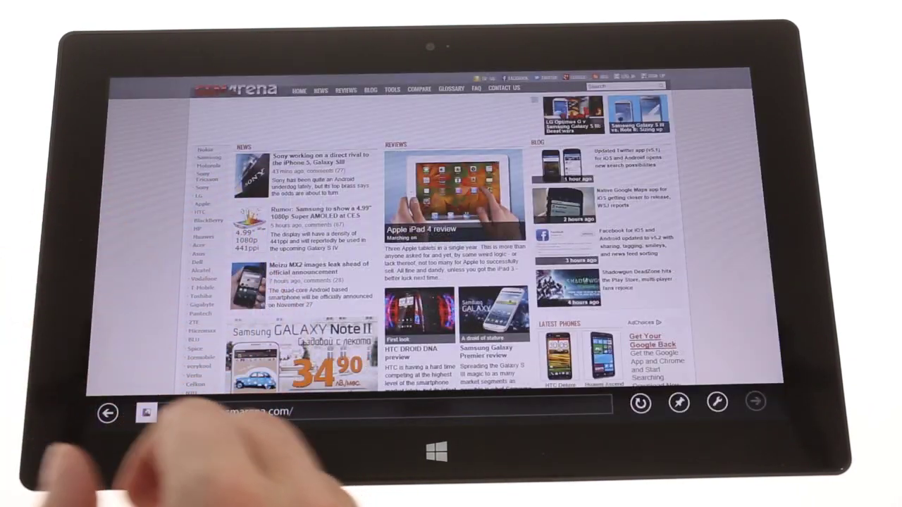
- Switch from the browser to the Windows Store front page showing its Games collection
left_click(451, 458)
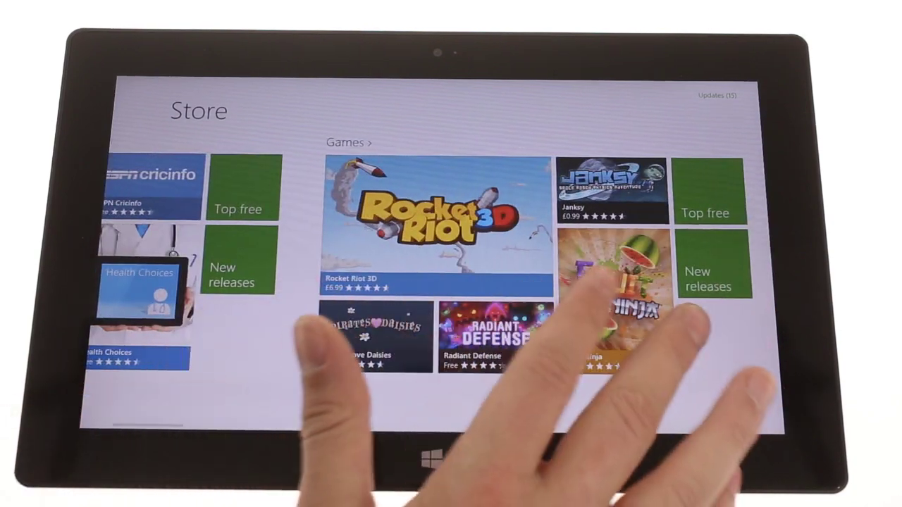
- Return to Internet Explorer and reload GSMArena from the Frequent sites tiles
scroll("left", 3)
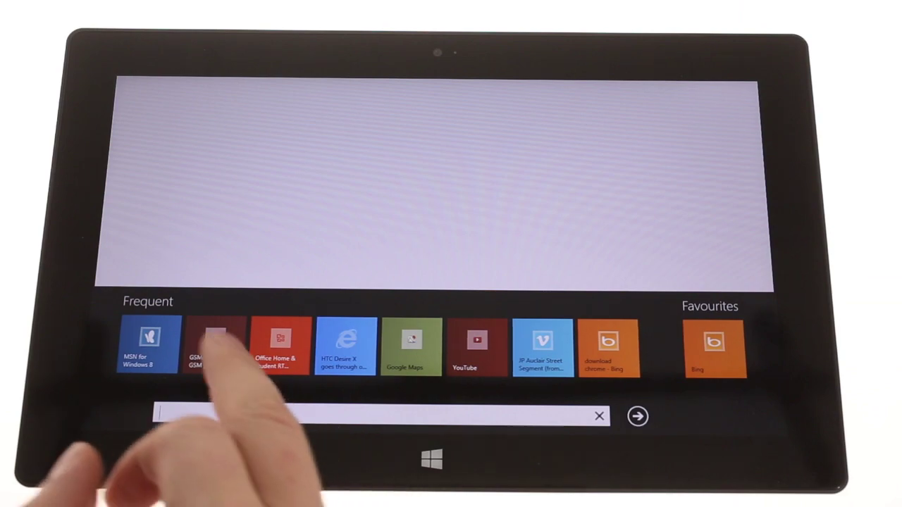
left_click(214, 346)
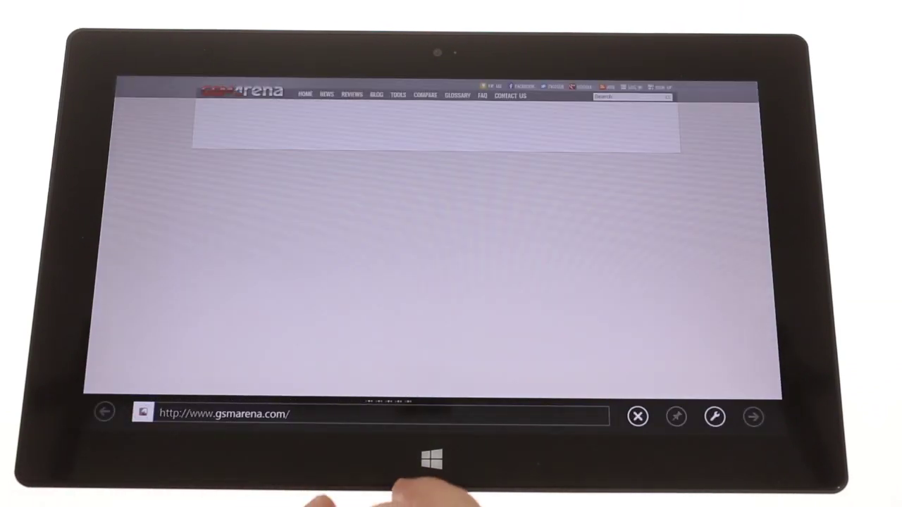